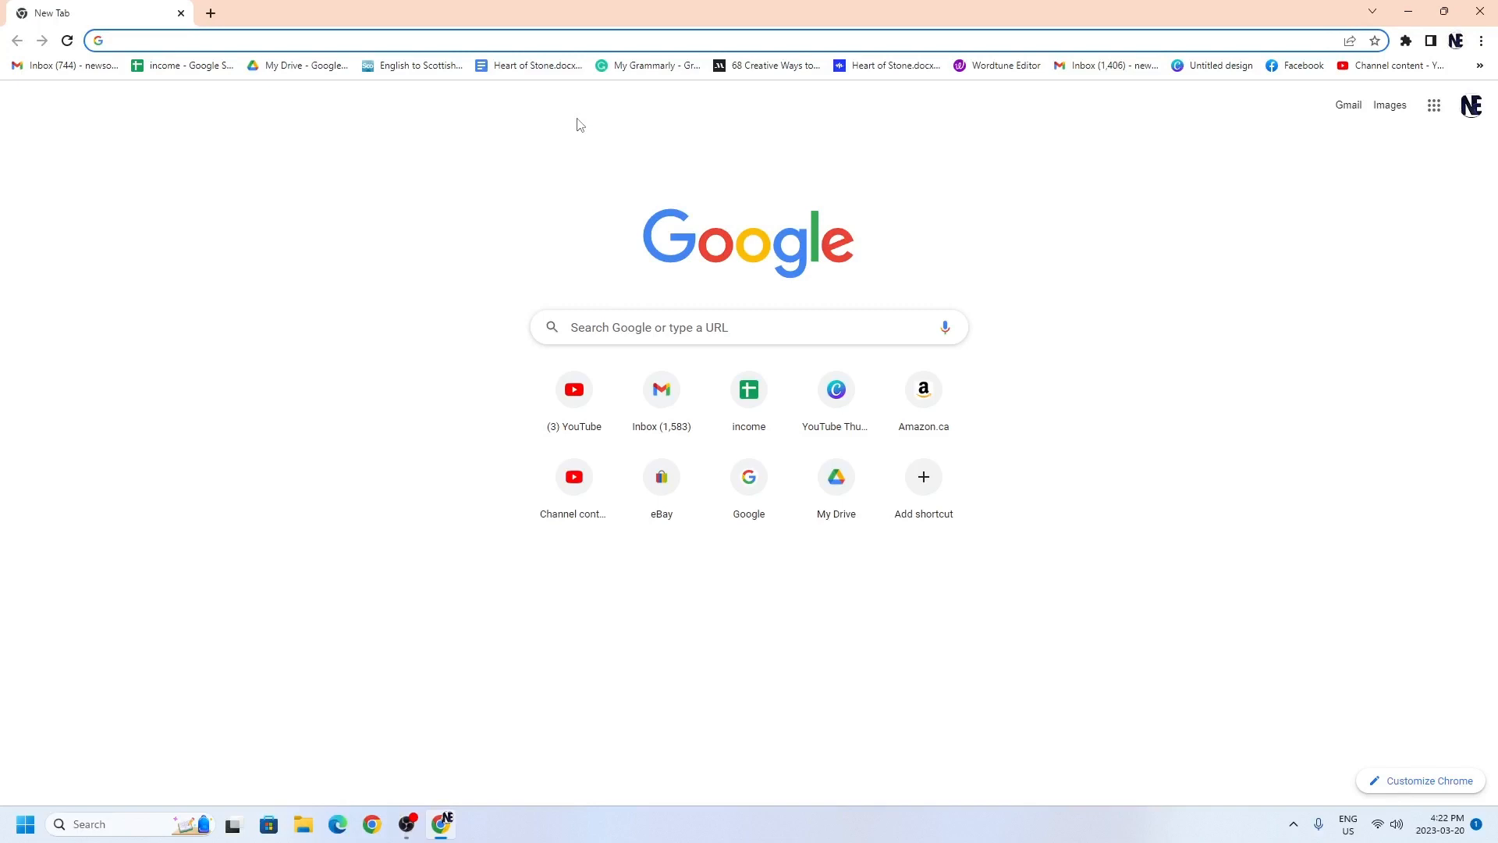
Step: Search Google for 'd2390 datasheet pdf' and choose the DatasheetsPDF.com result
type("d2390 datashe")
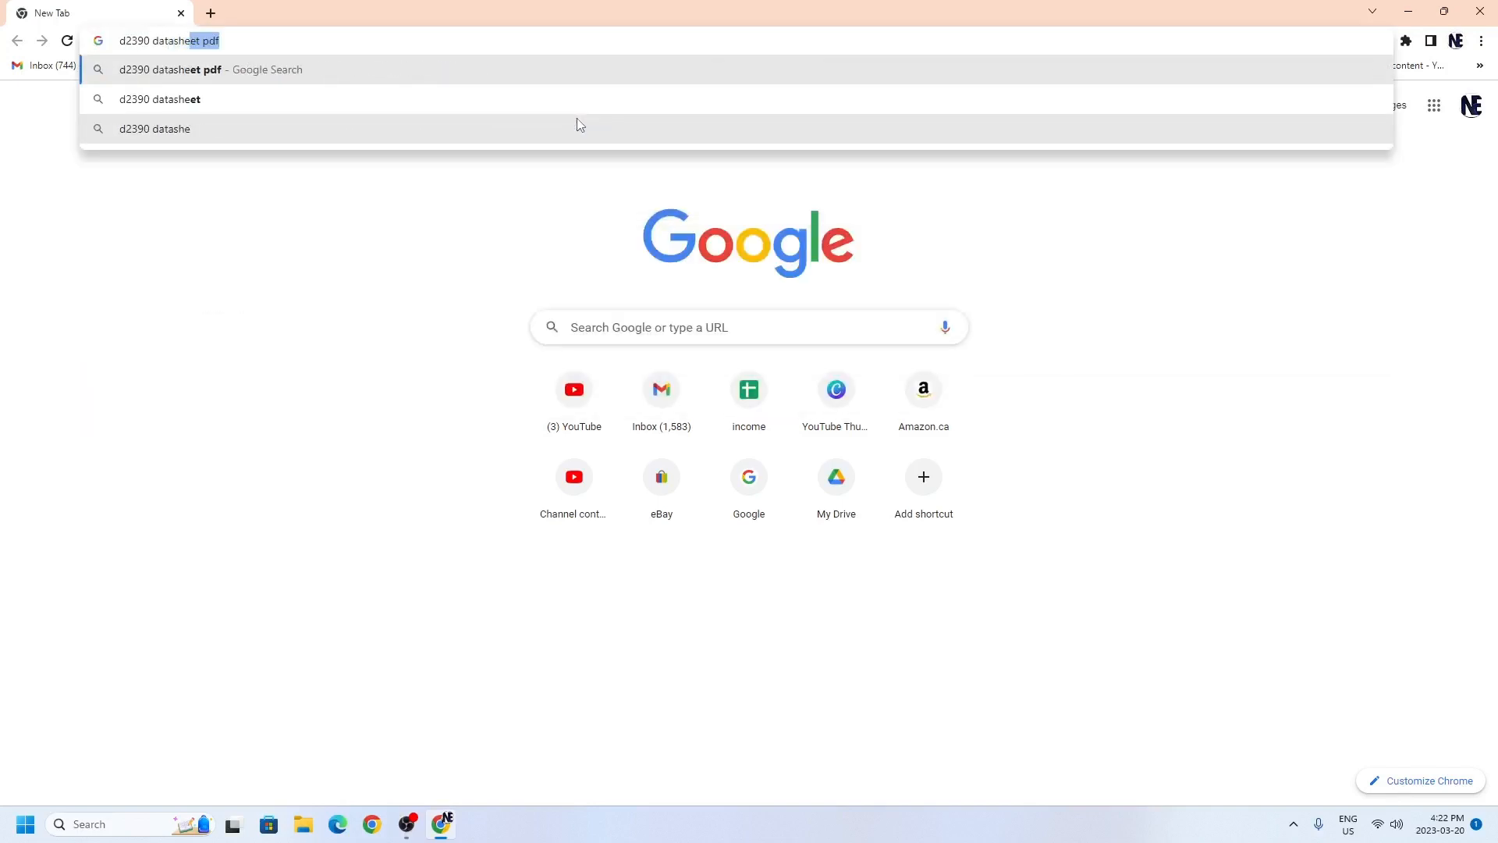
key("Enter")
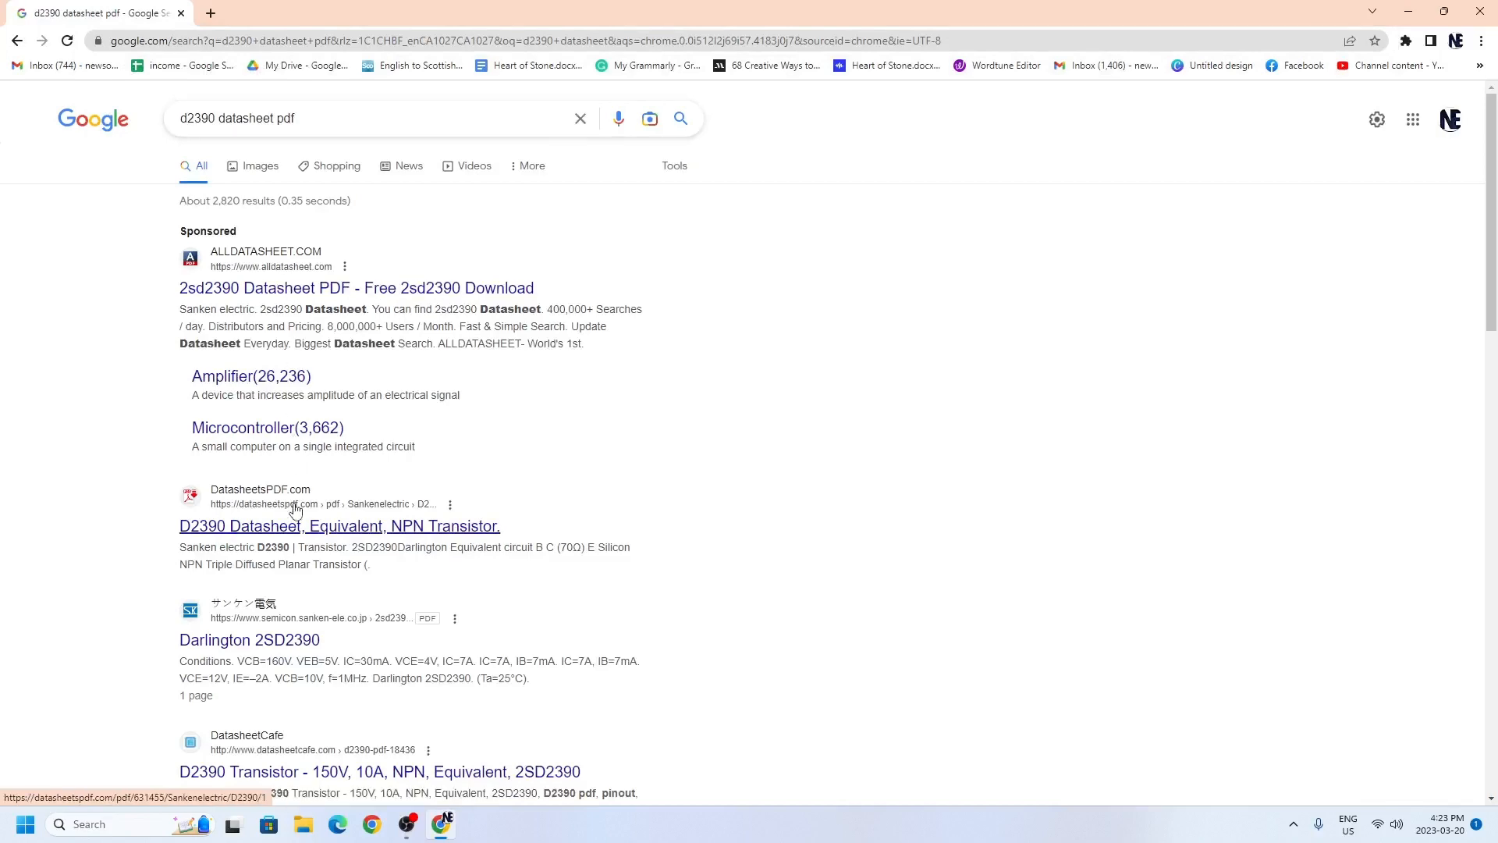
left_click(338, 526)
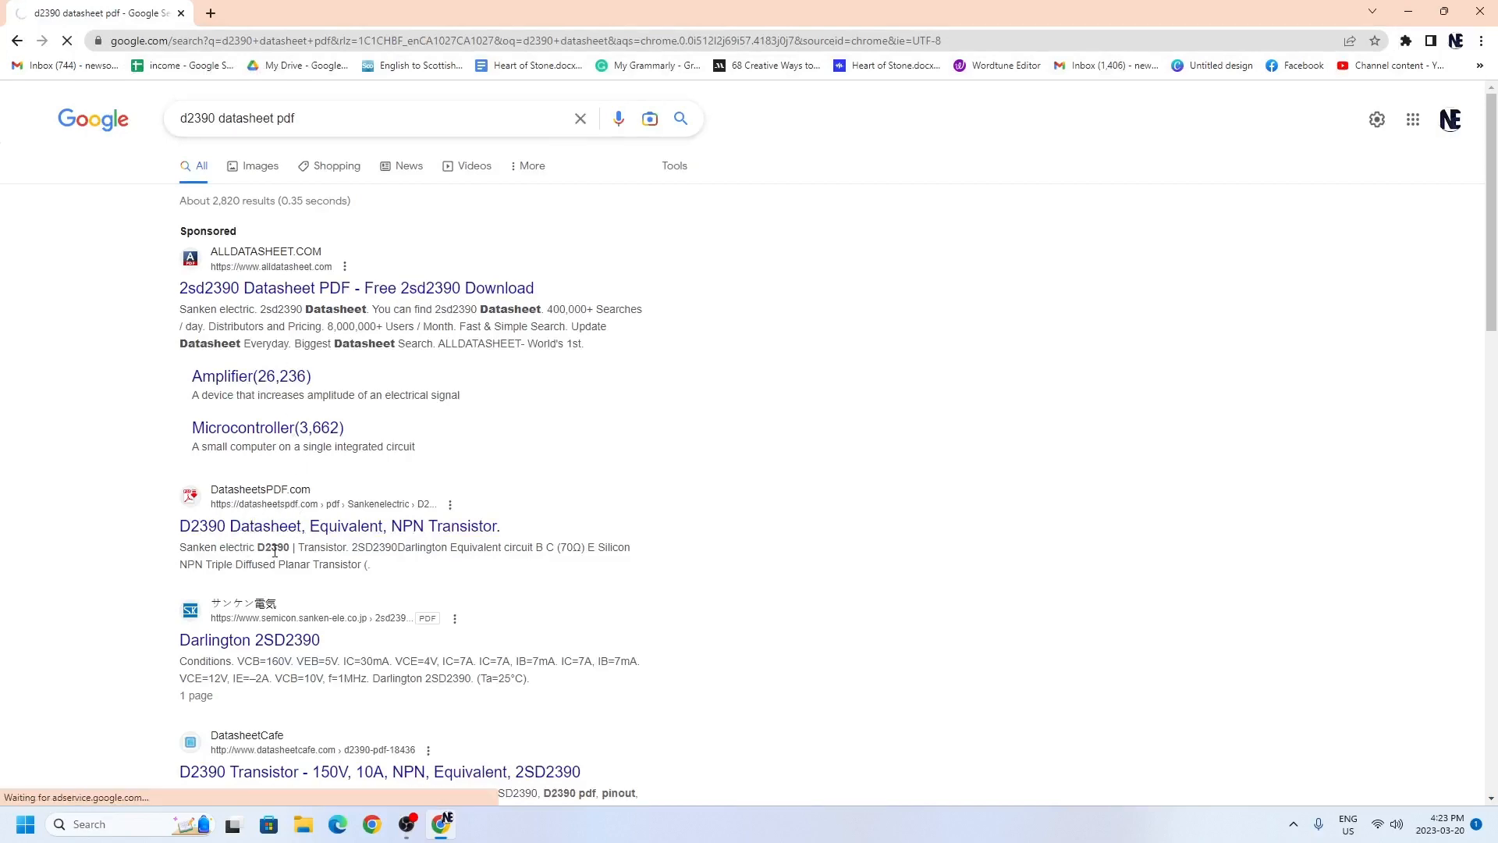
Step: View the D2390 Sanken NPN Darlington transistor page and its 2SD2390 characteristic charts
left_click(338, 526)
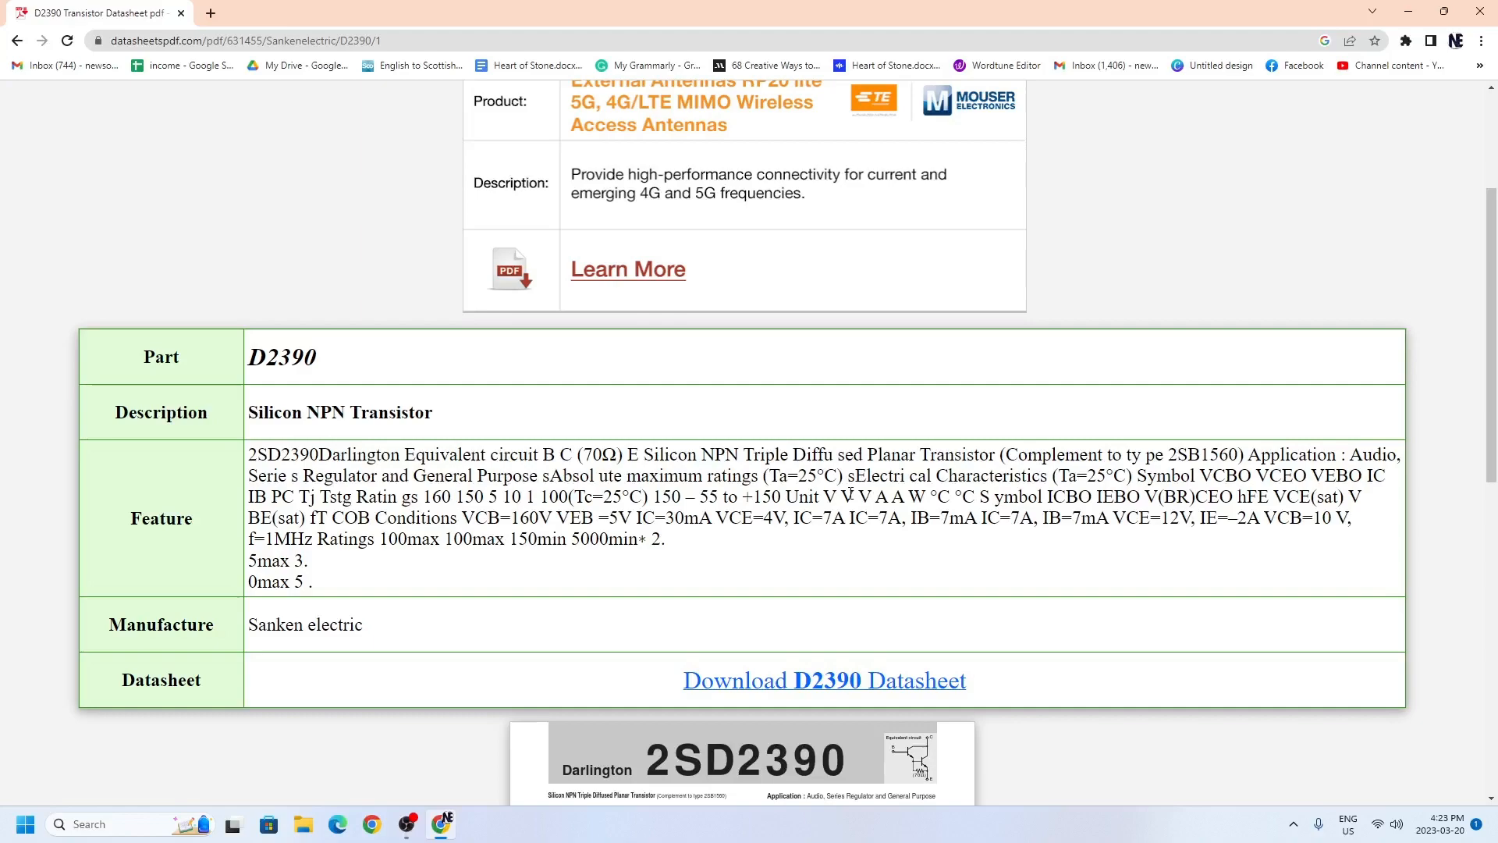
scroll("down", 3)
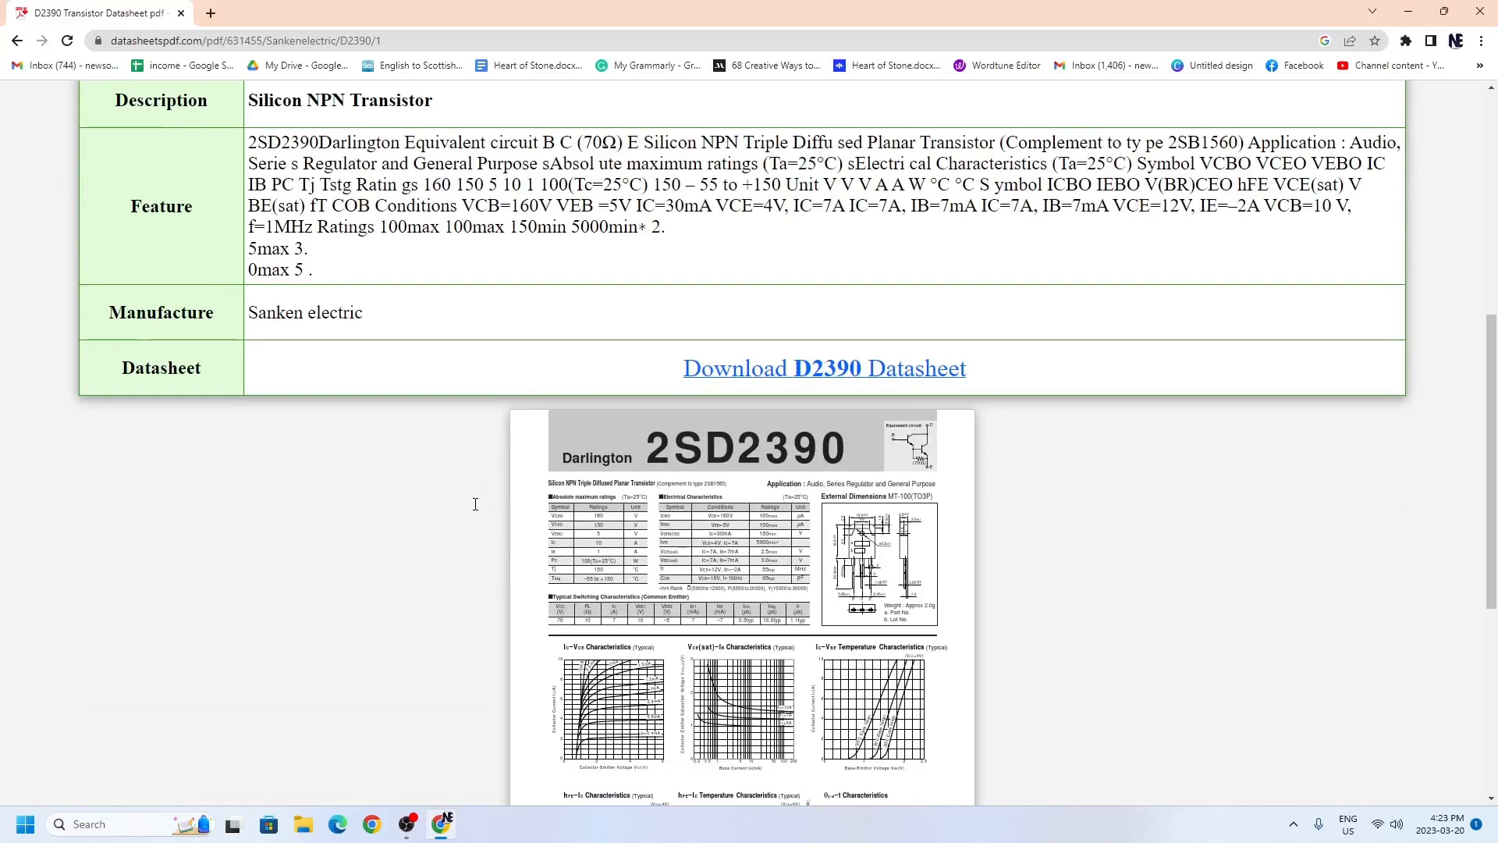
scroll("down", 3)
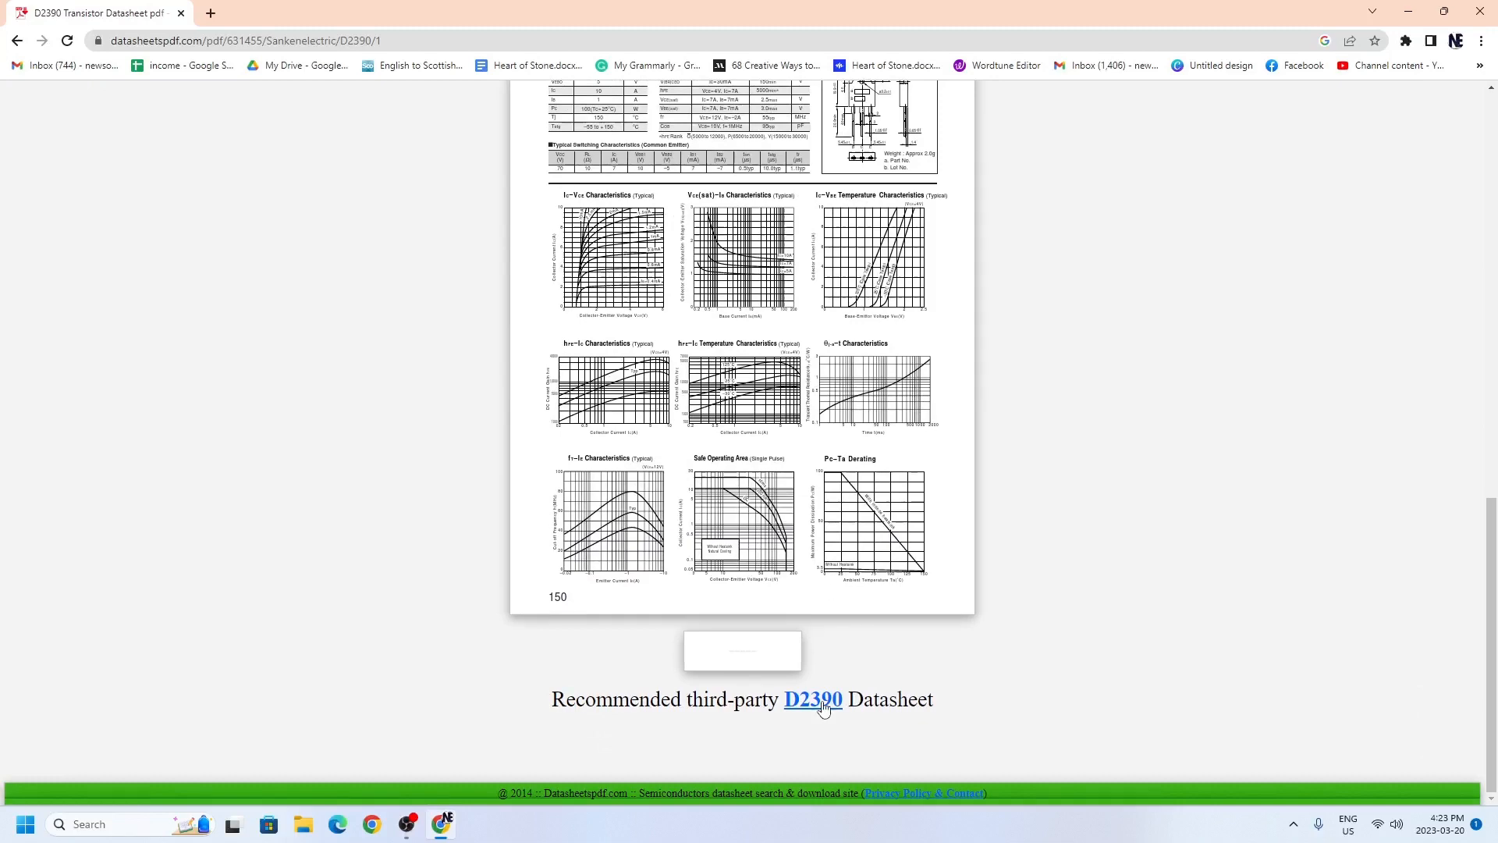
Step: Check the recommended D2390 datasheet's absolute maximum ratings (160 V, 10 A), then start a new tab
left_click(813, 699)
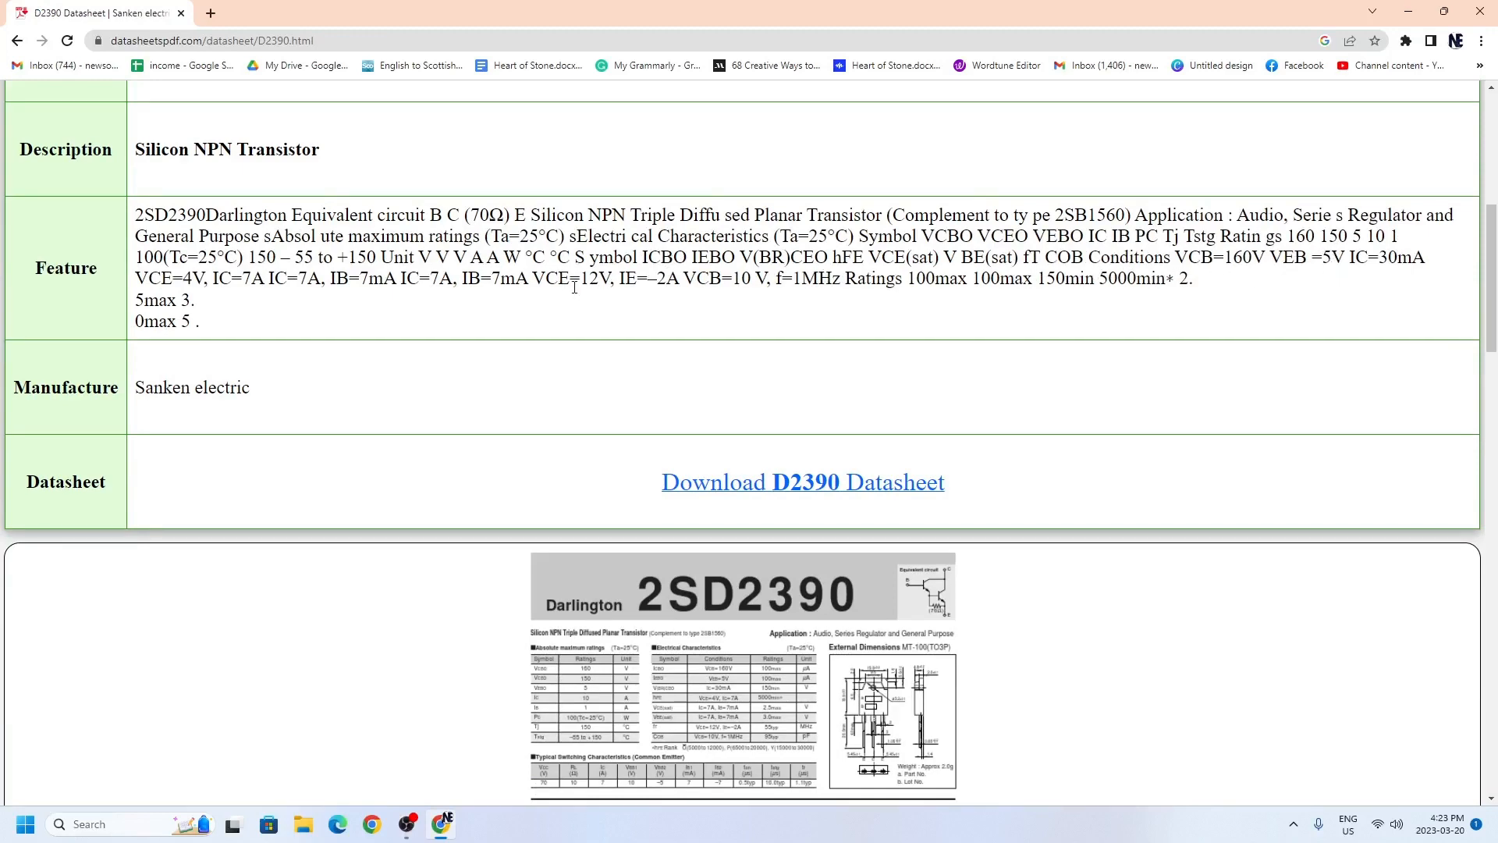
scroll("down", 3)
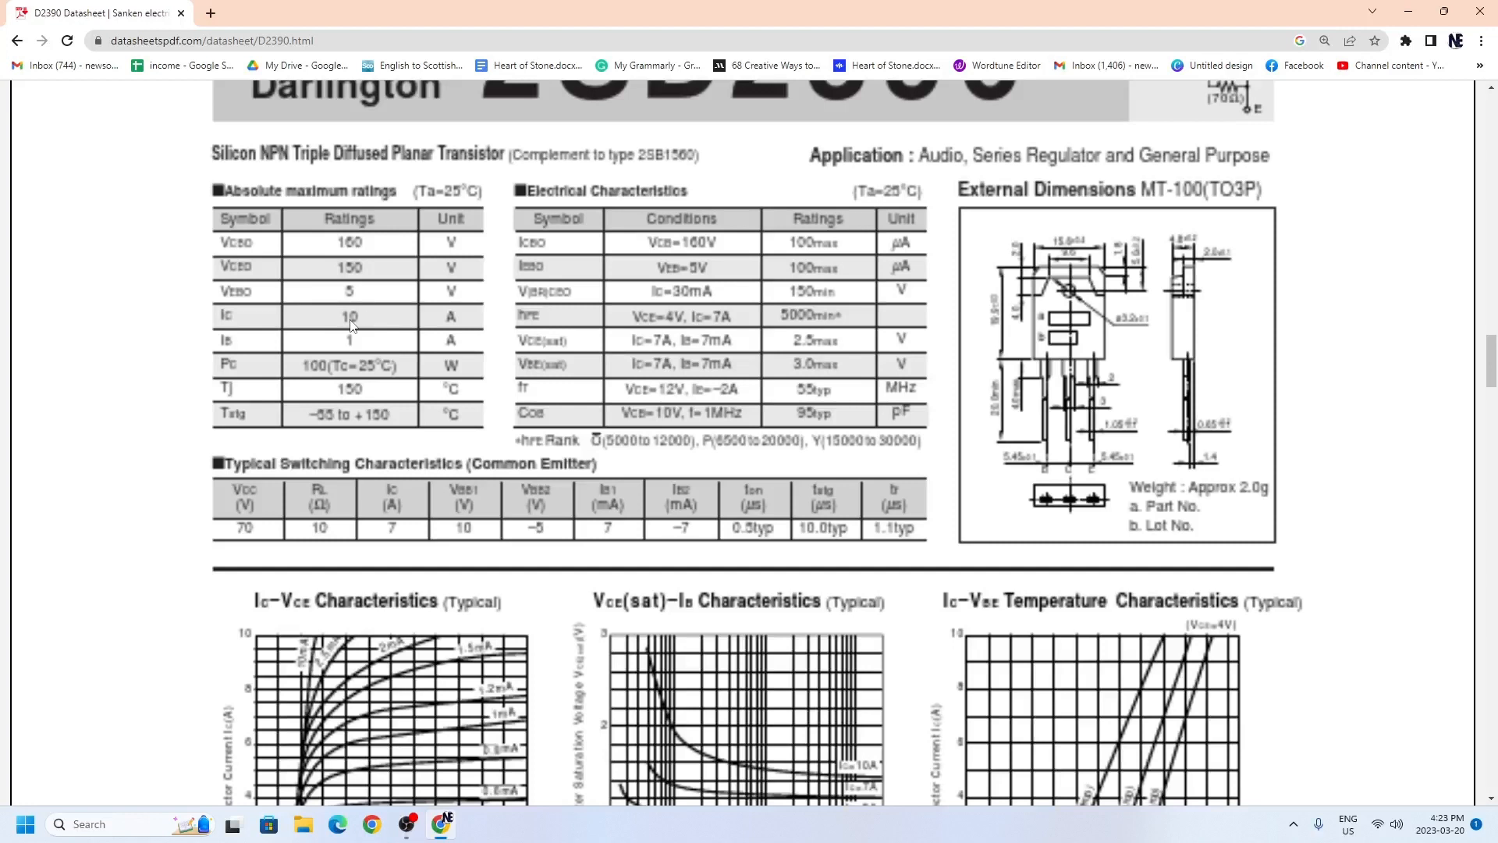
mouse_move(351, 325)
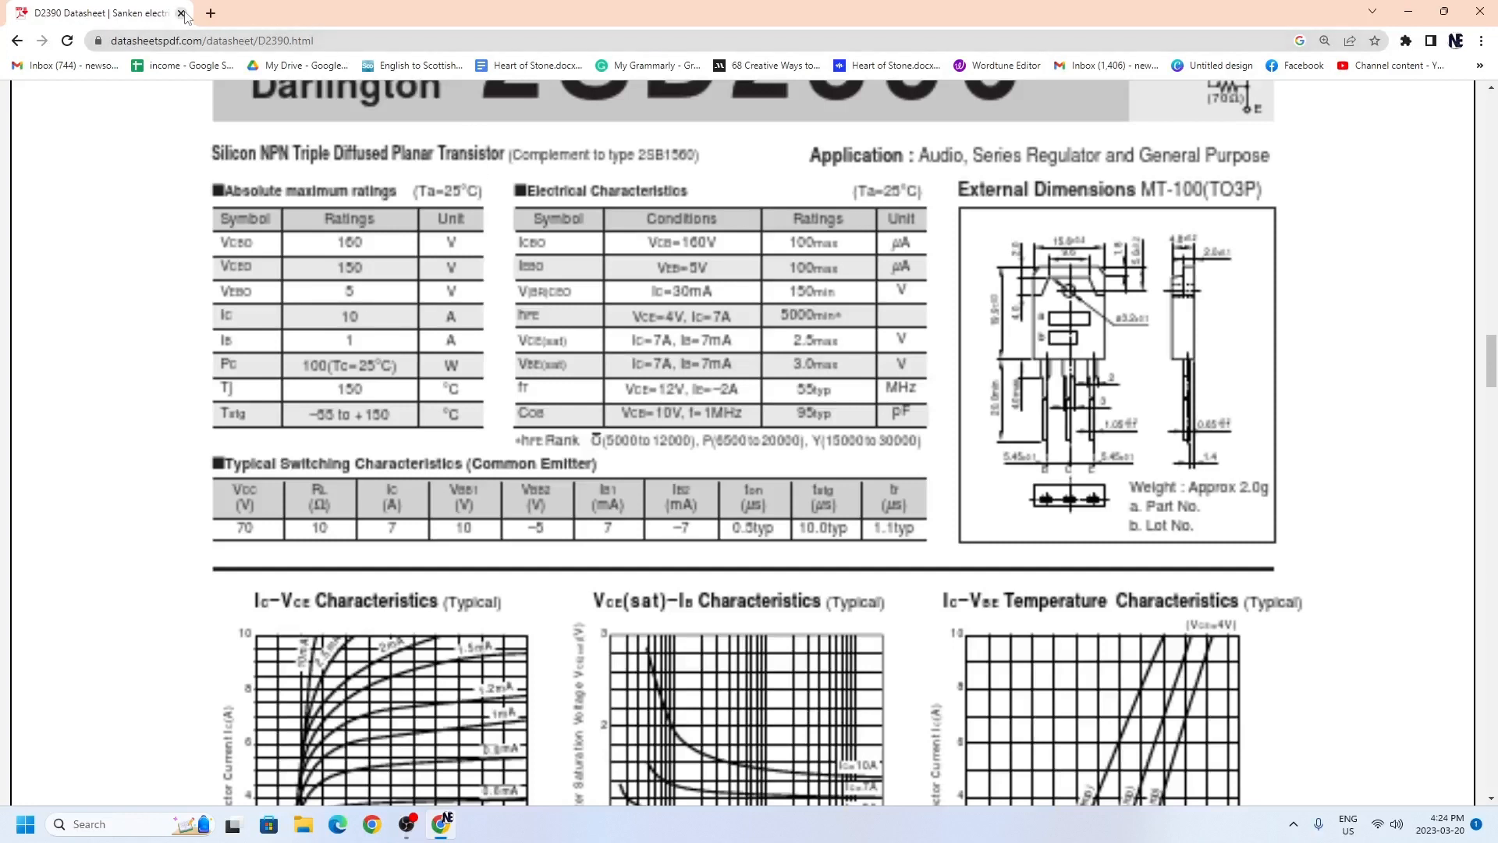
left_click(210, 12)
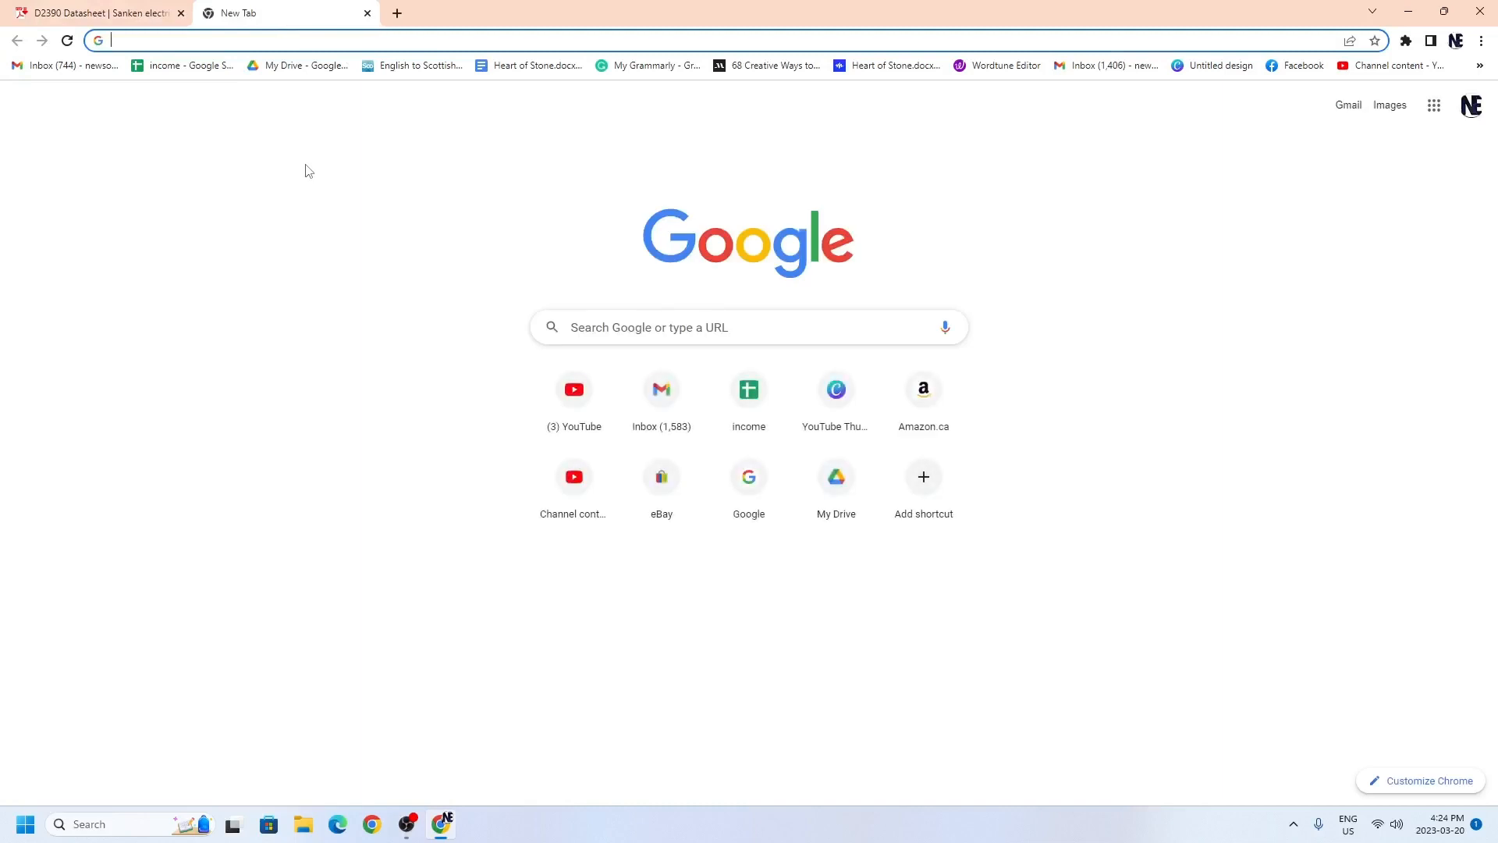
Step: Search 'b1560 datsheet' and view the DatasheetCafe B1560 PNP page listing -150 V, -10 A, Sanken
type("b")
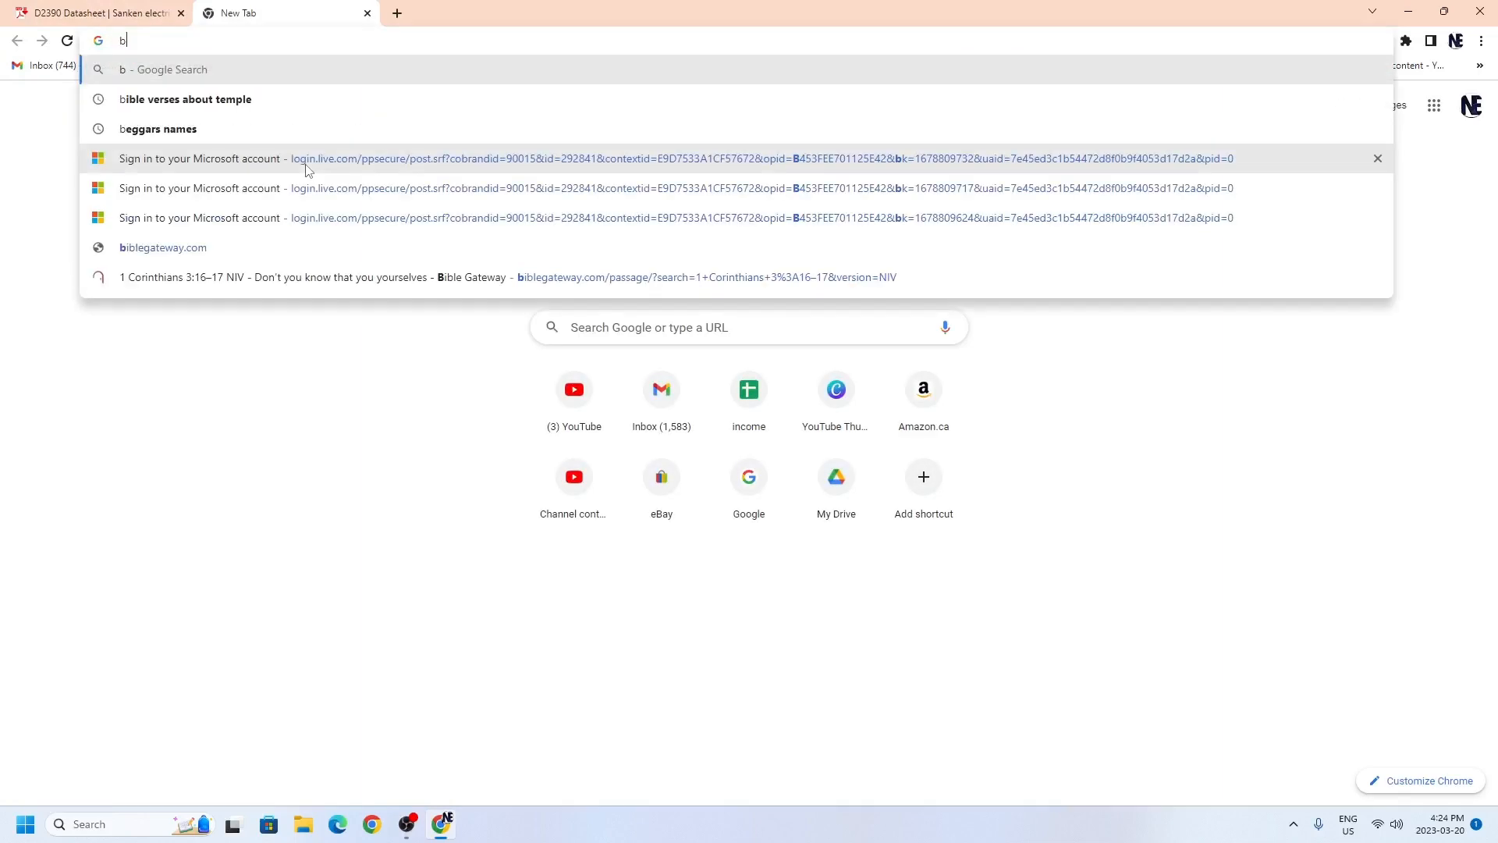
type("15")
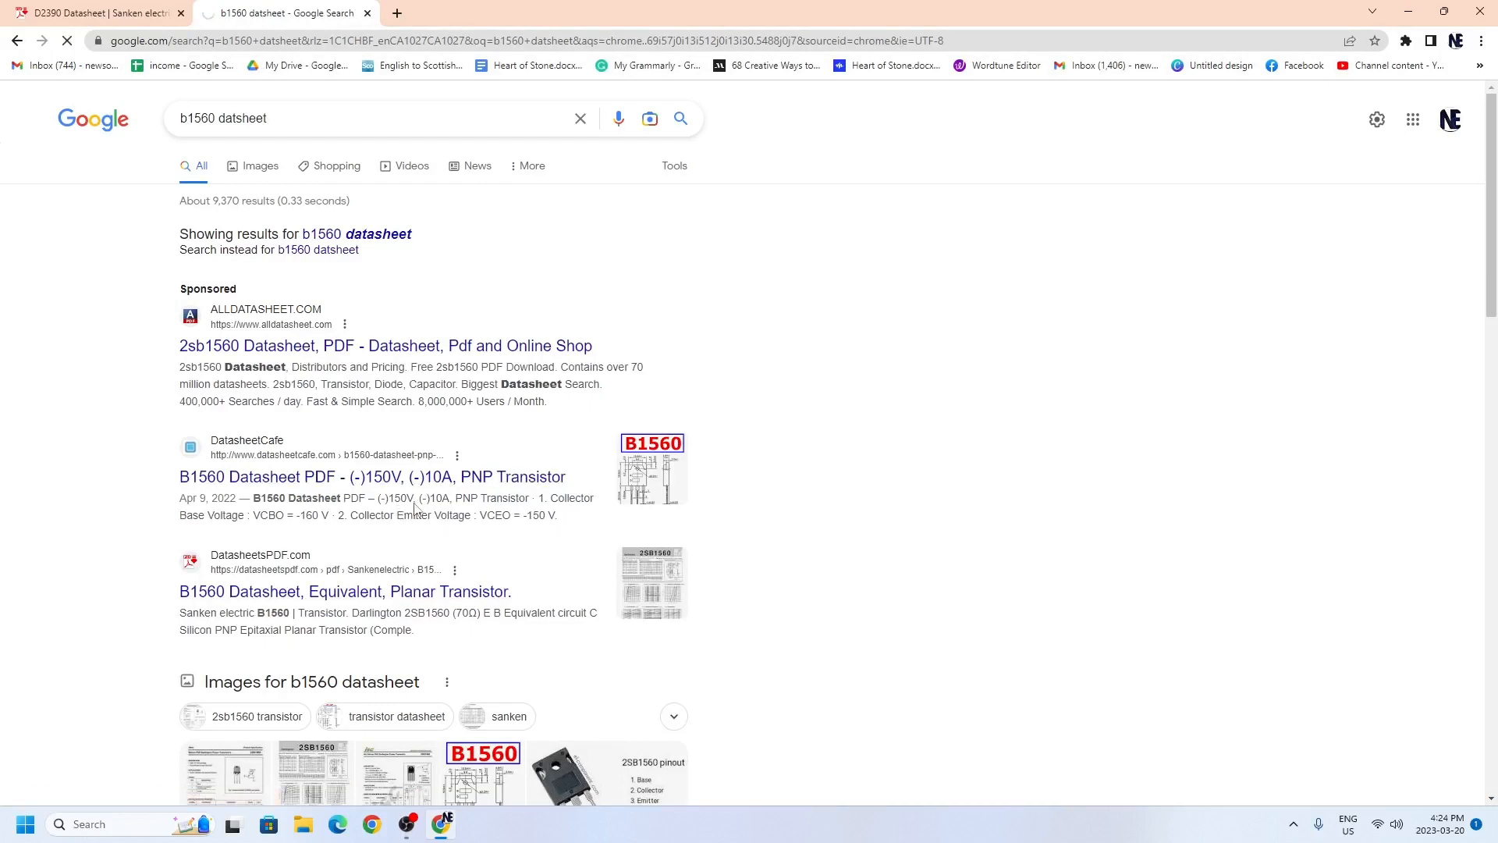
left_click(371, 476)
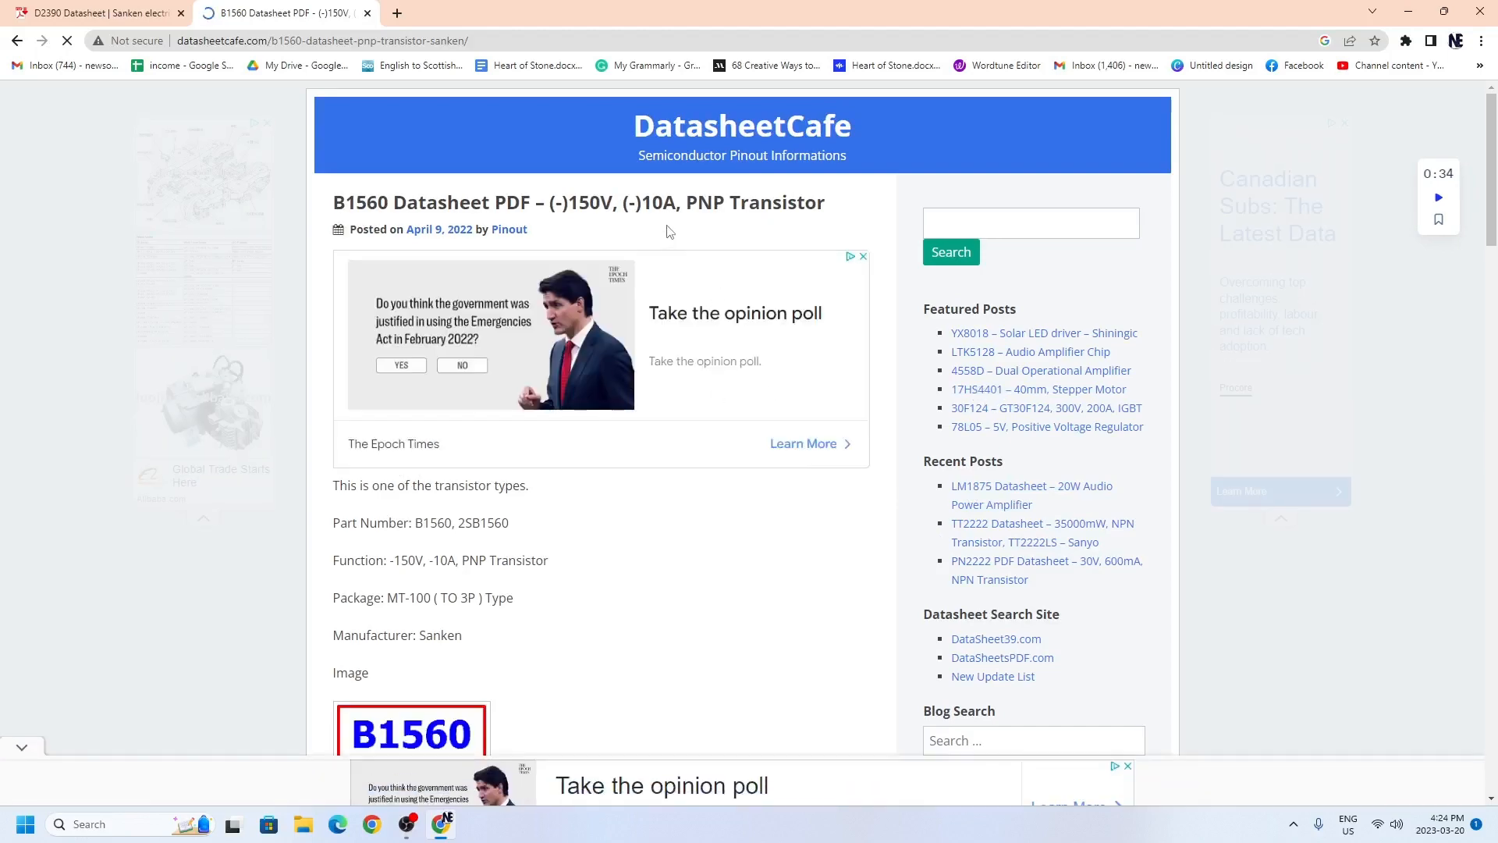
scroll("down", 3)
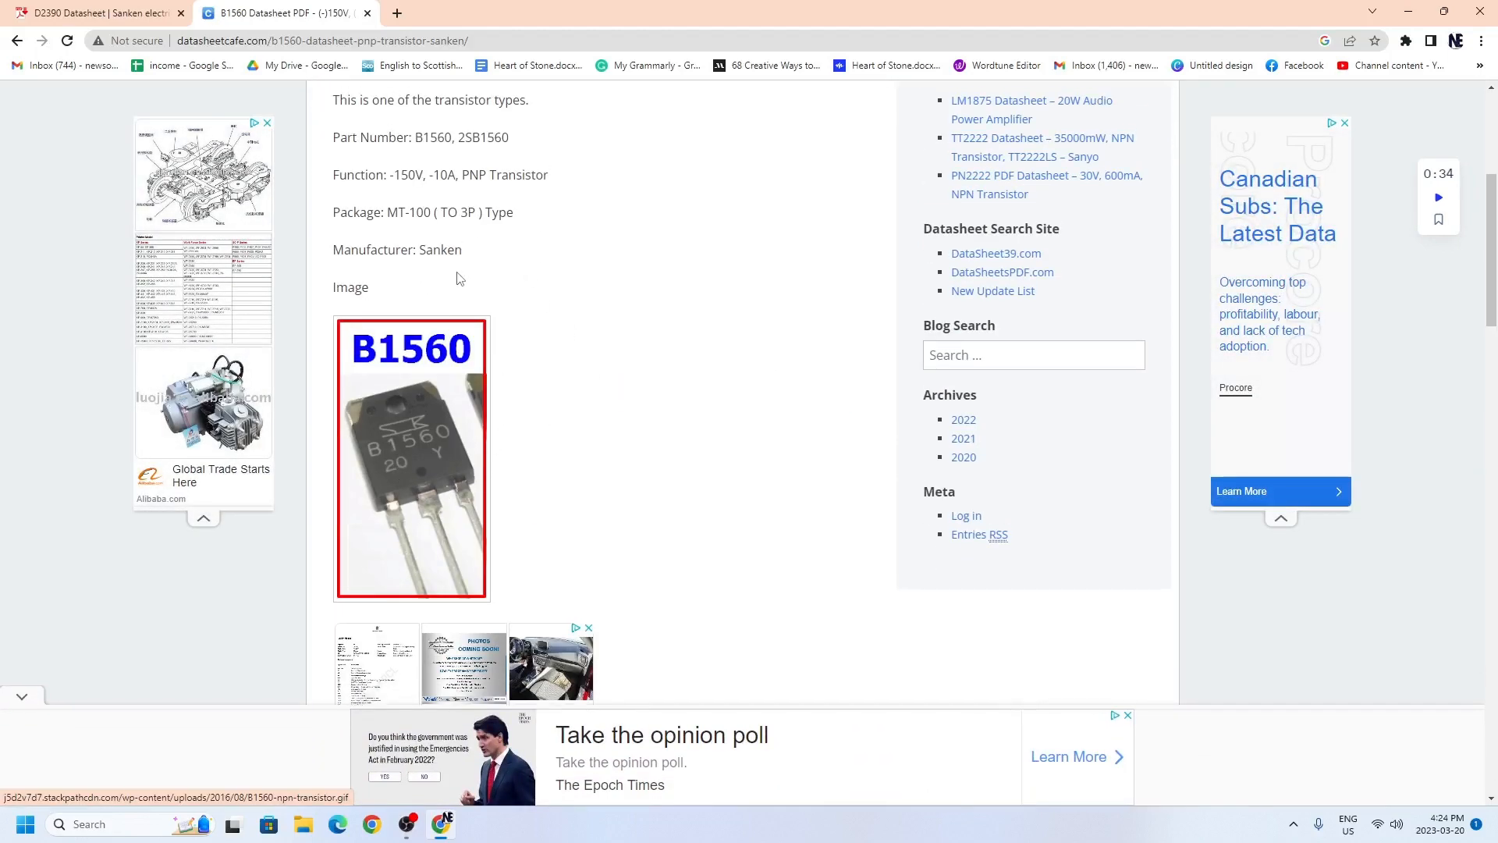